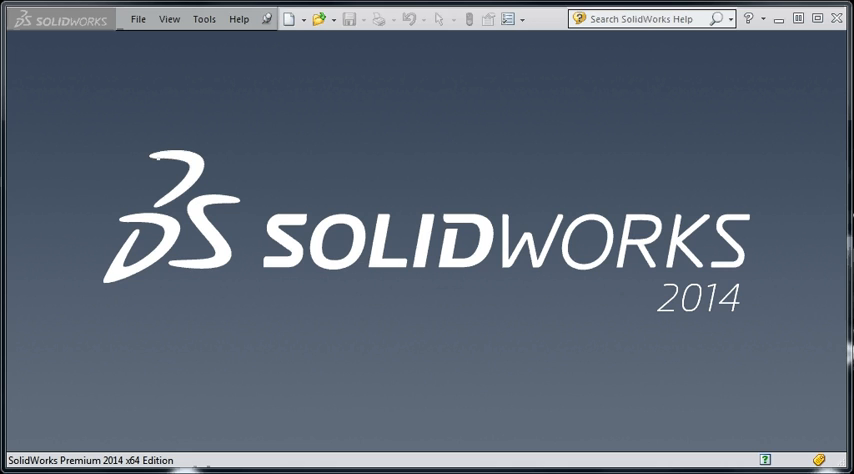
pyautogui.moveTo(470, 285)
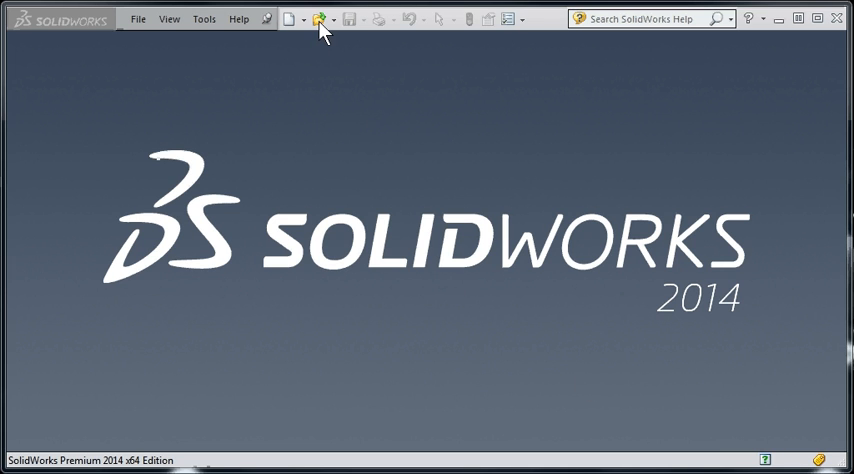
# Open the parapart1 test part from the parametric folder.
pyautogui.click(320, 19)
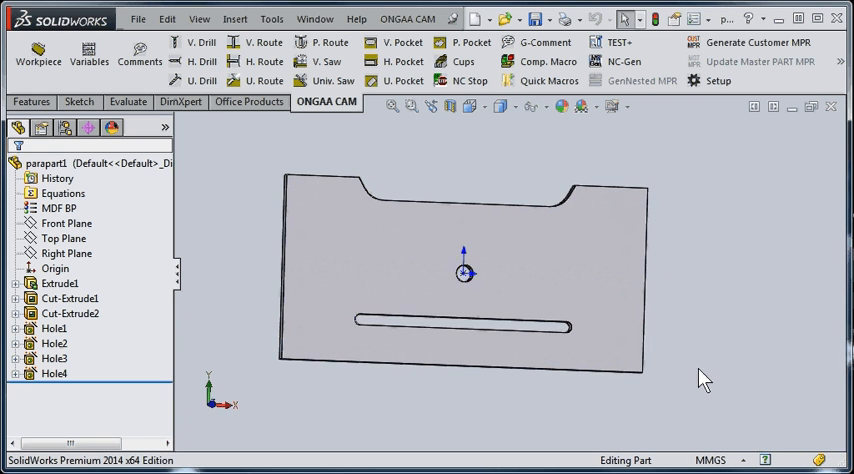
# Start a new MPR workpiece definition for parapart1 instead of copying an existing one.
pyautogui.click(310, 248)
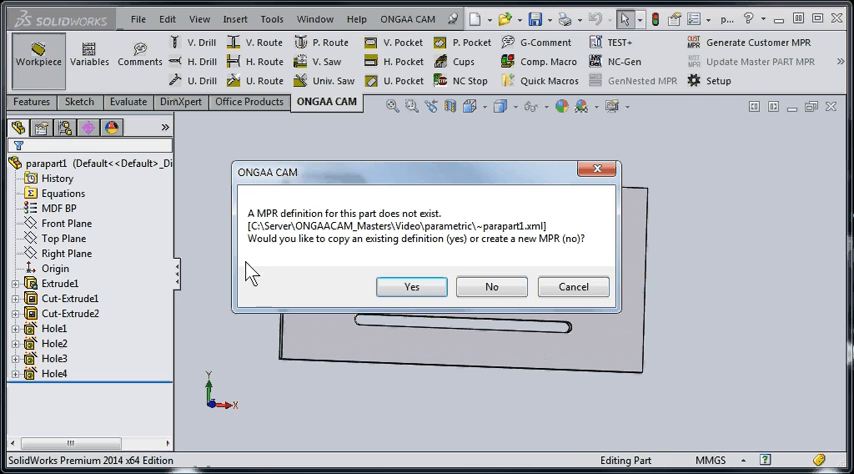
pyautogui.moveTo(491, 287)
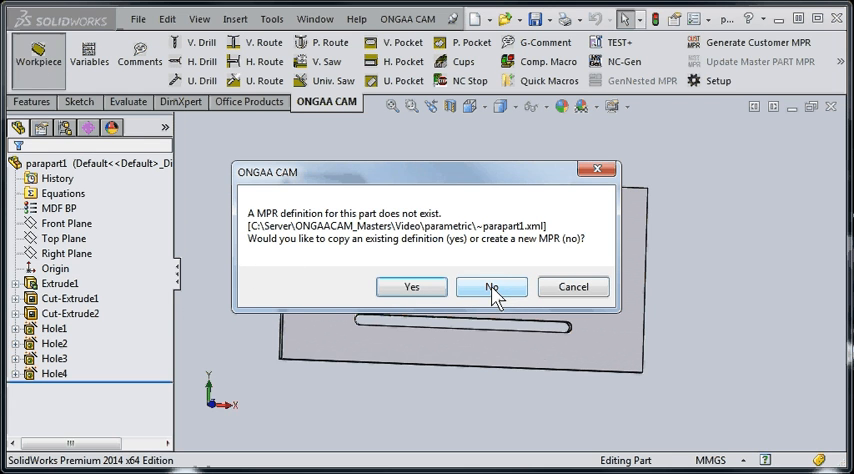
pyautogui.click(491, 287)
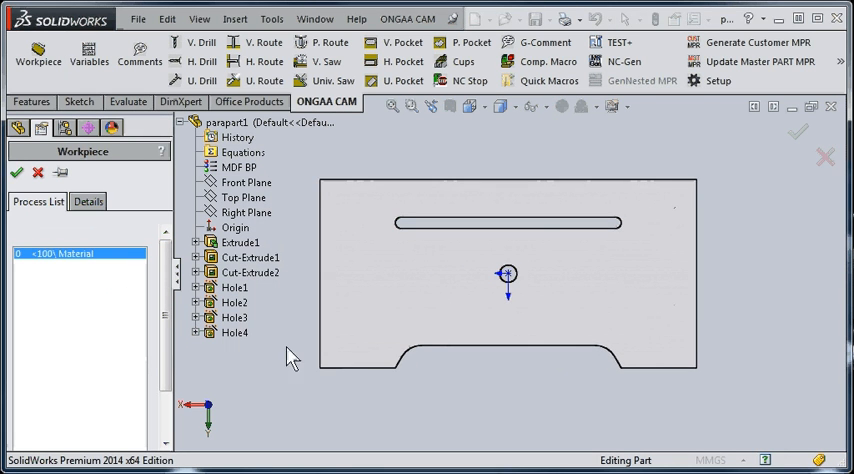
# In the 500 × 250 × 15 workpiece details, flip the Starting Position 180° about X.
pyautogui.click(237, 332)
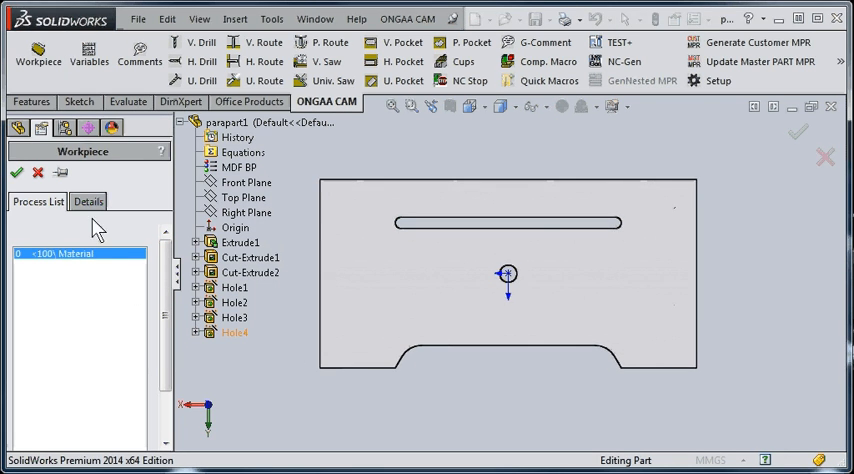
pyautogui.click(88, 201)
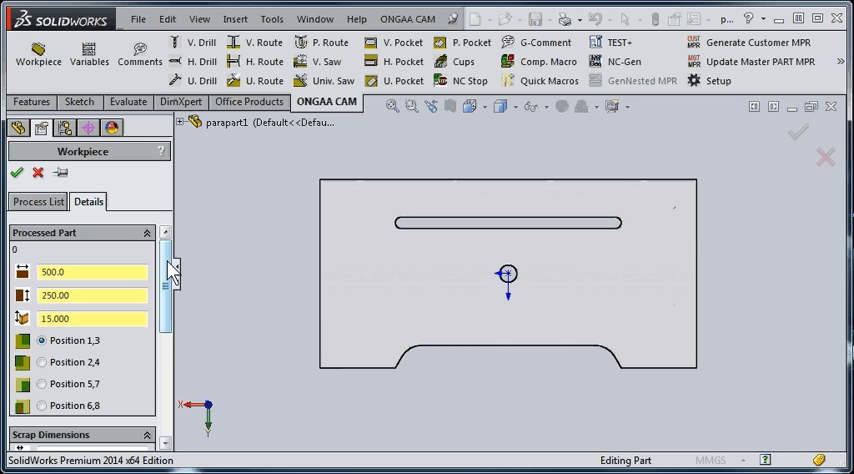
pyautogui.scroll(-3)
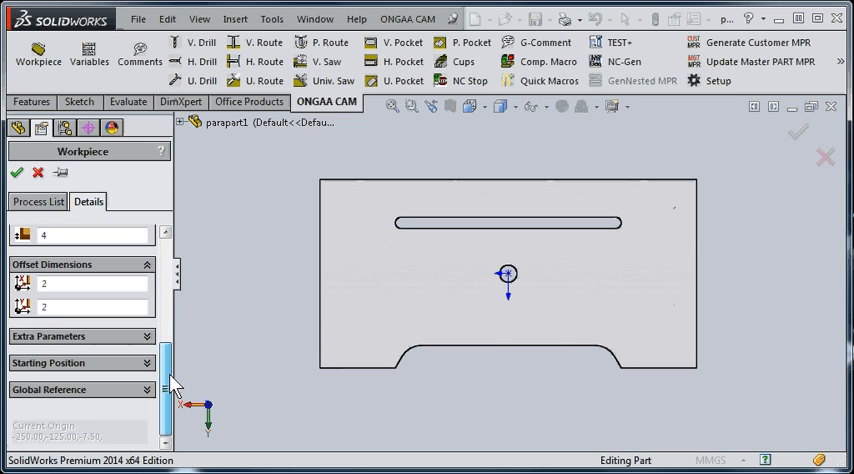
pyautogui.click(80, 363)
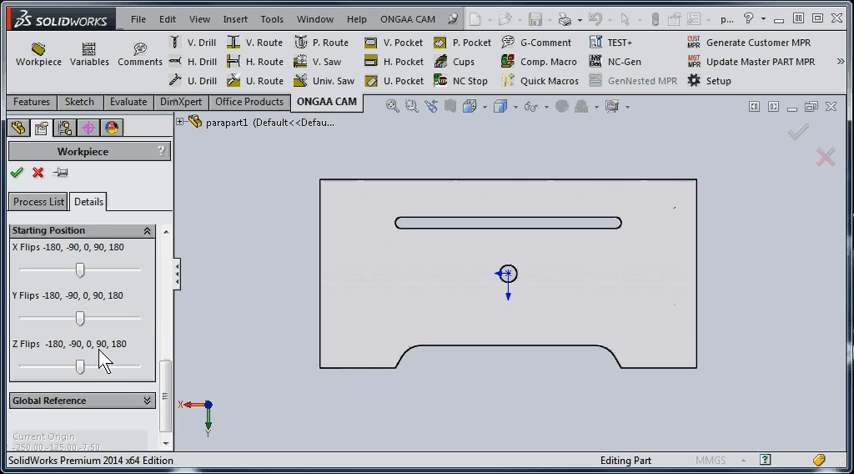
pyautogui.moveTo(82, 273)
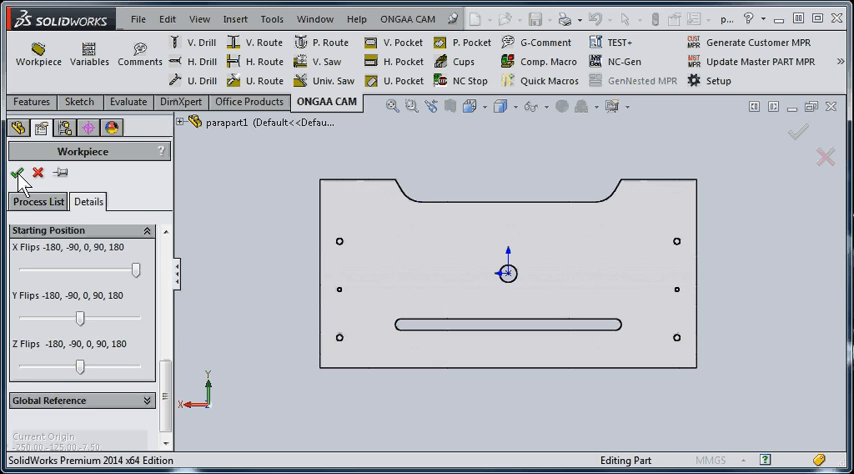
# Accept the workpiece settings with the part flipped 180° about X.
pyautogui.click(38, 201)
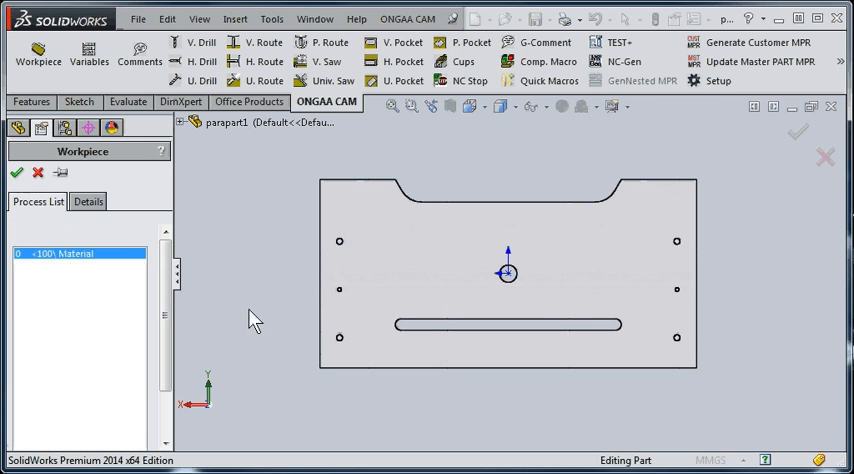
pyautogui.moveTo(330, 240)
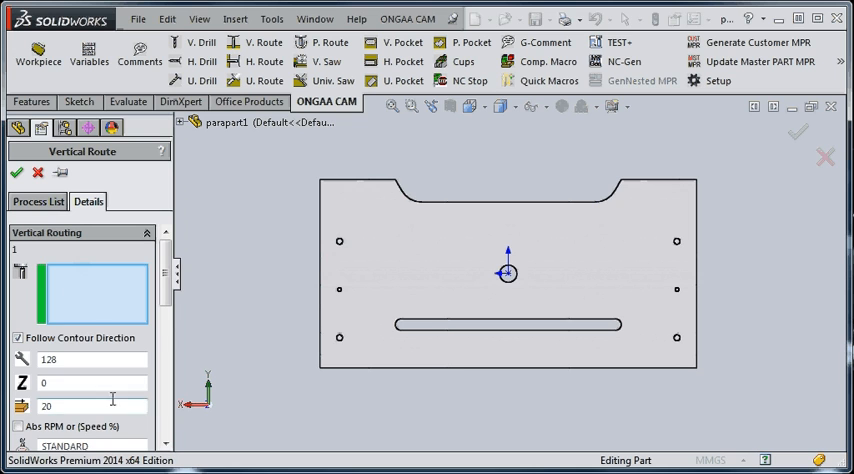
pyautogui.moveTo(45, 359)
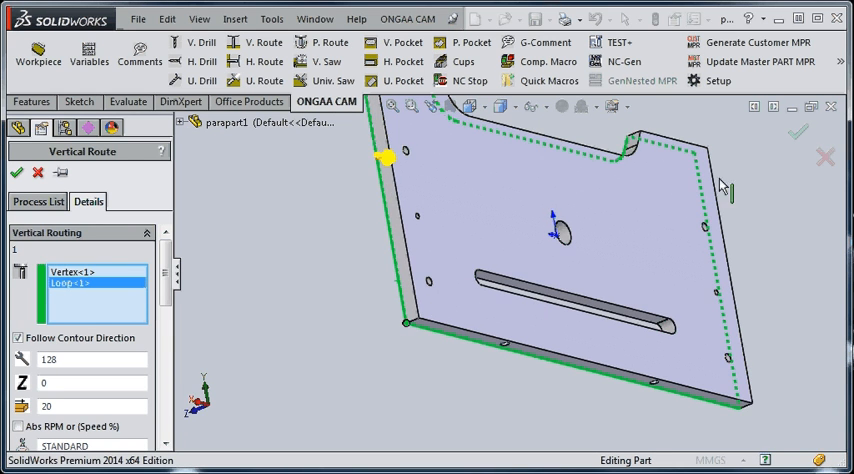
pyautogui.moveTo(390, 385)
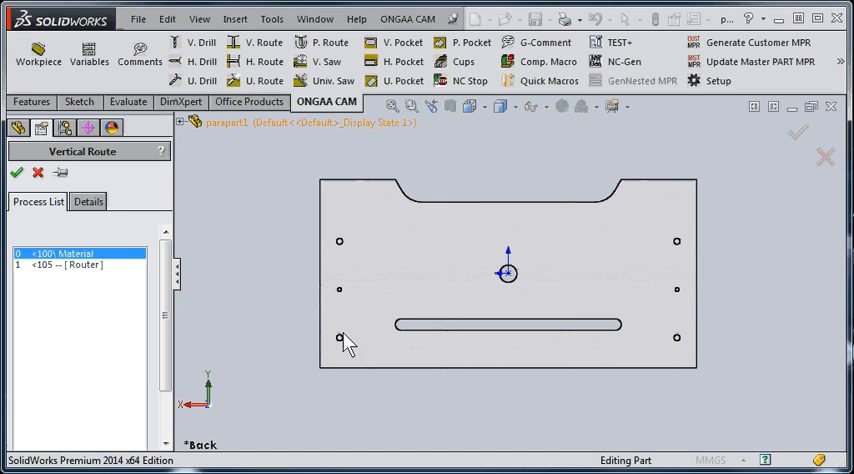
pyautogui.moveTo(687, 370)
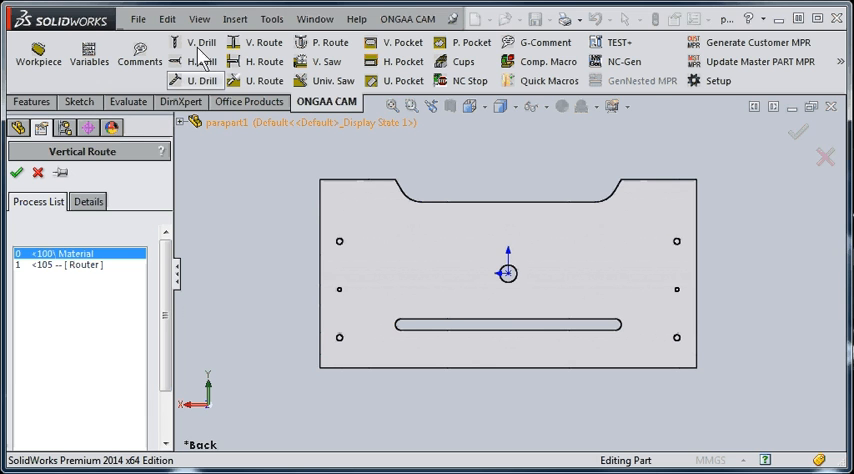
# Add vertical drilling for all holes on the top face, min diameter 0,8.
pyautogui.click(193, 42)
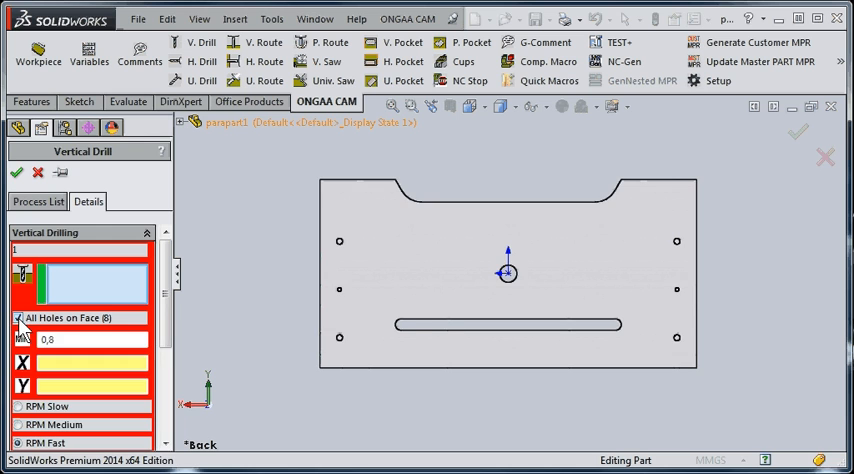
pyautogui.click(415, 280)
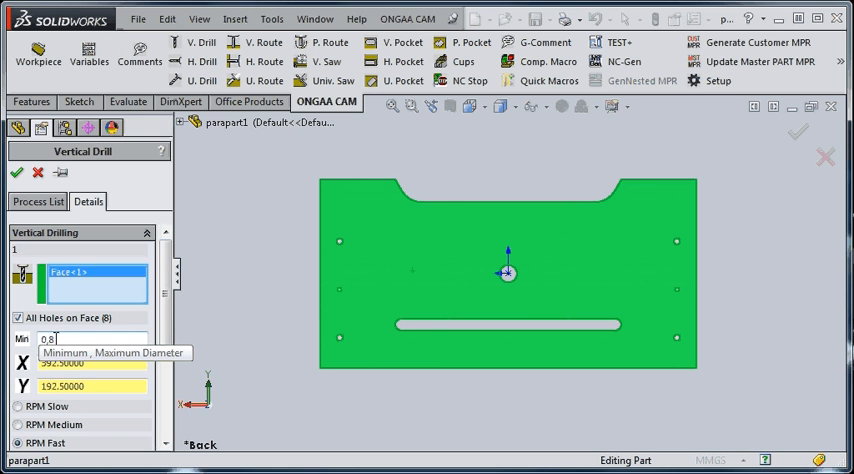
pyautogui.moveTo(342, 416)
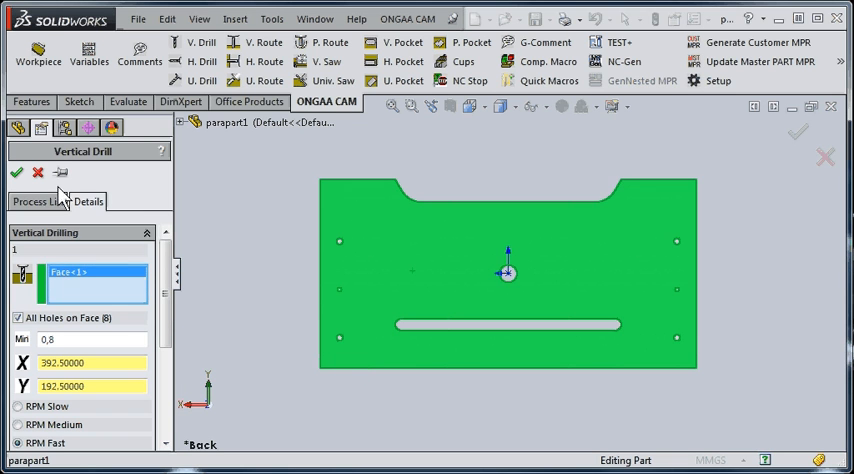
pyautogui.click(16, 173)
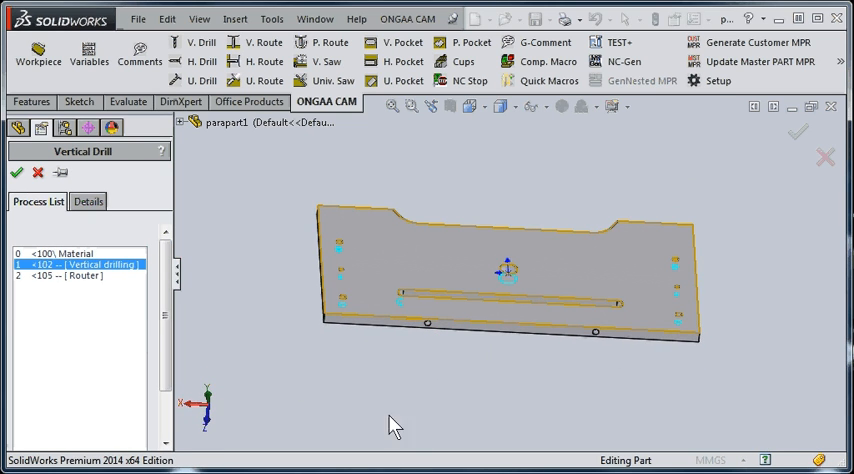
# Start horizontal drilling and select the Hole4 feature for the front-edge holes.
pyautogui.click(203, 61)
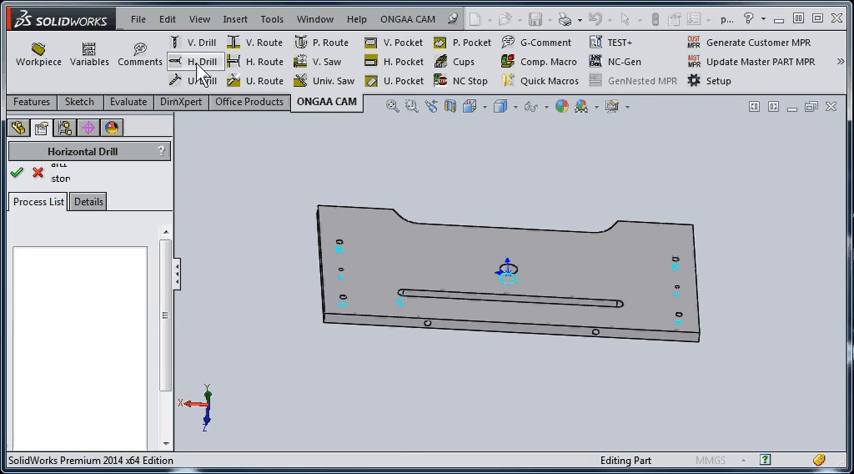
pyautogui.click(88, 201)
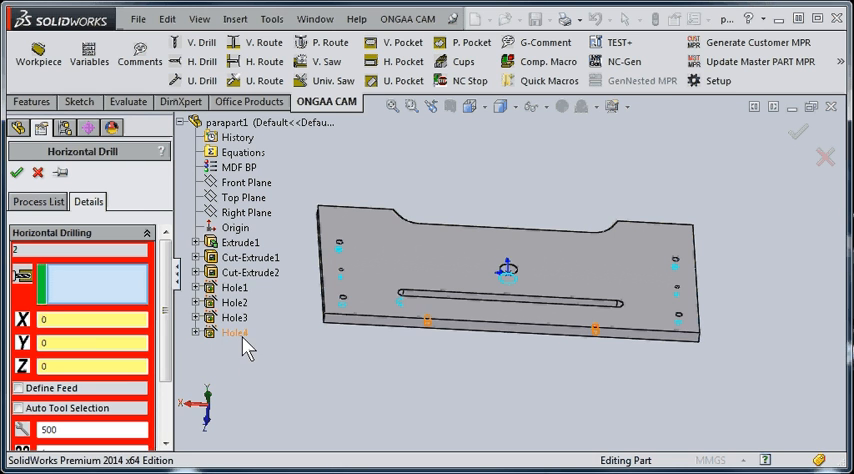
pyautogui.click(232, 332)
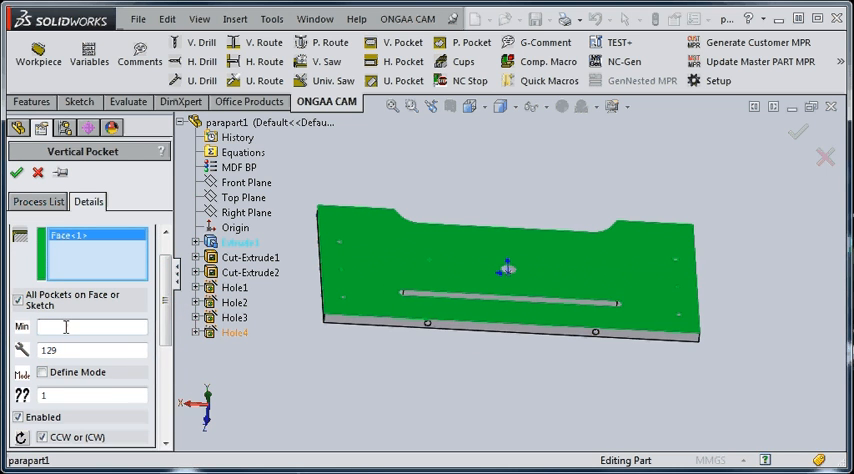
# Set the pocket's Min to 10 and review its face selection and tool 129.
pyautogui.write('10')
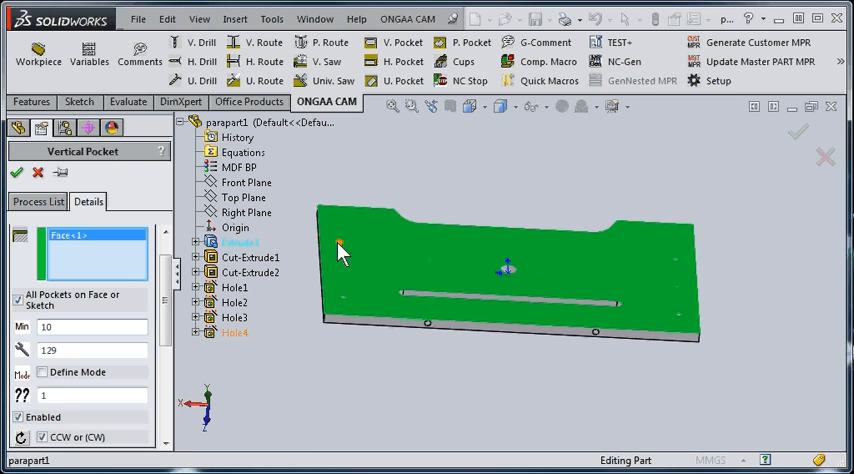
pyautogui.moveTo(600, 385)
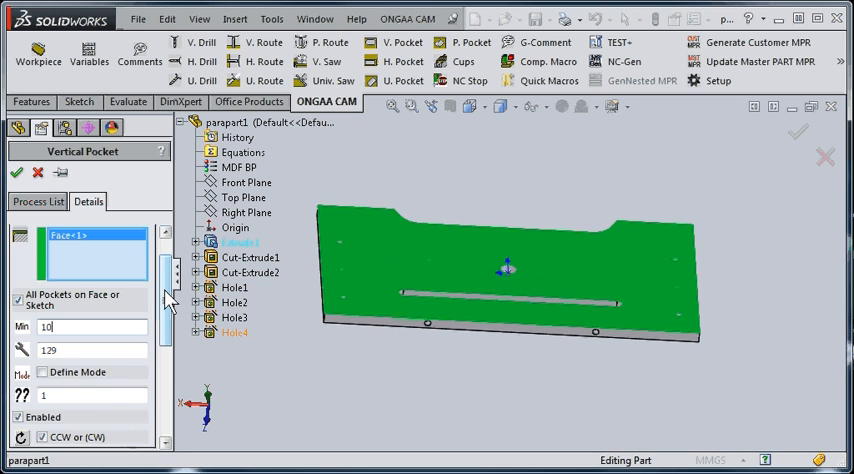
pyautogui.scroll(-3)
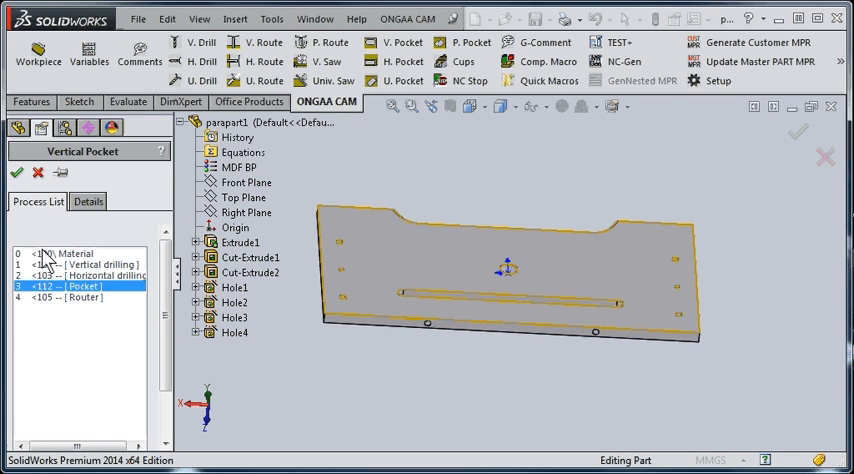
pyautogui.click(88, 201)
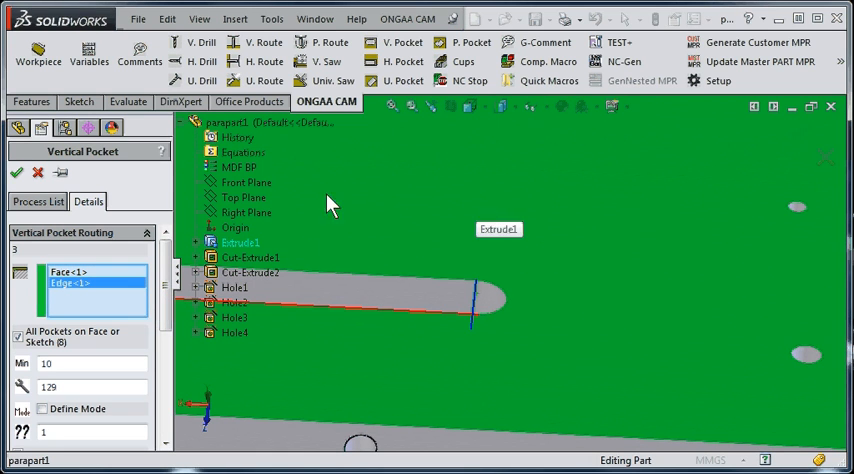
pyautogui.moveTo(320, 352)
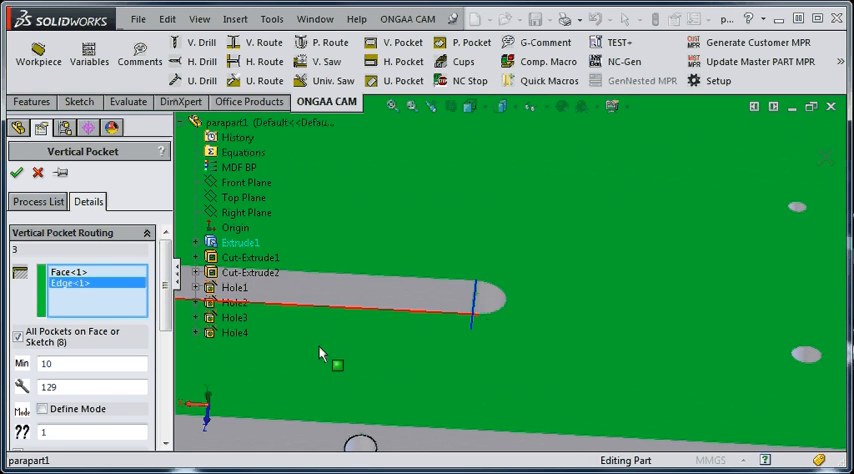
pyautogui.scroll(-3)
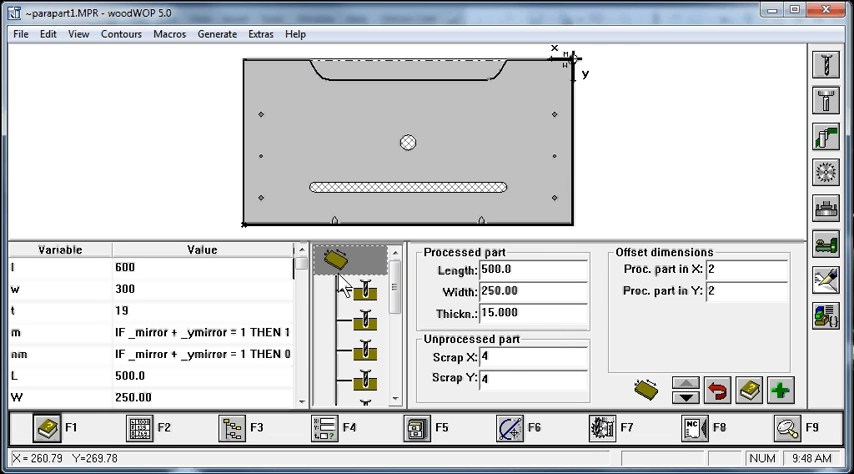
# Review the workpiece, vertical drilling and pocket macros in woodWOP's macro tree.
pyautogui.click(340, 262)
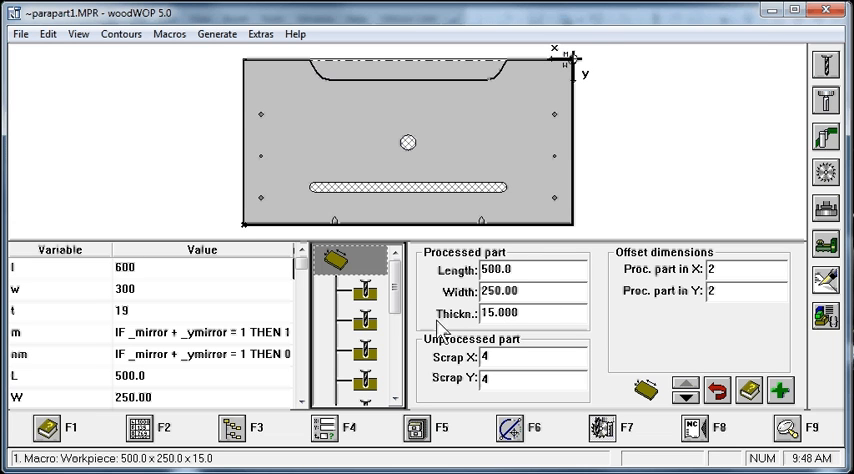
pyautogui.click(365, 291)
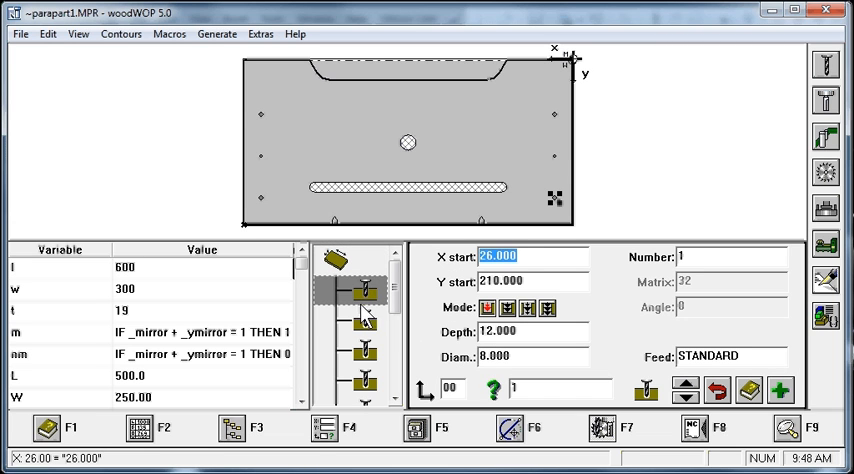
pyautogui.click(365, 322)
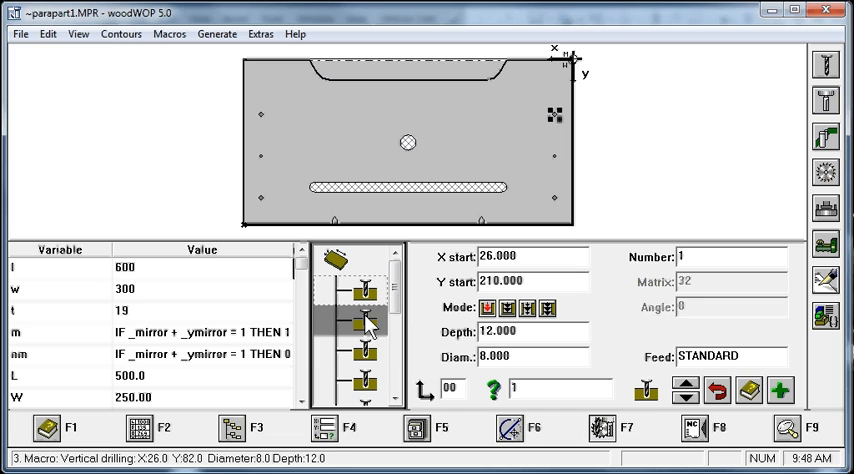
pyautogui.click(360, 378)
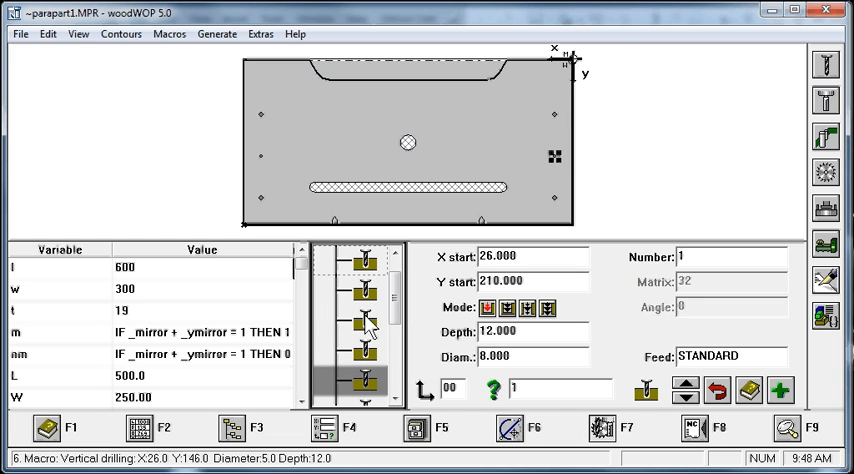
pyautogui.moveTo(360, 395)
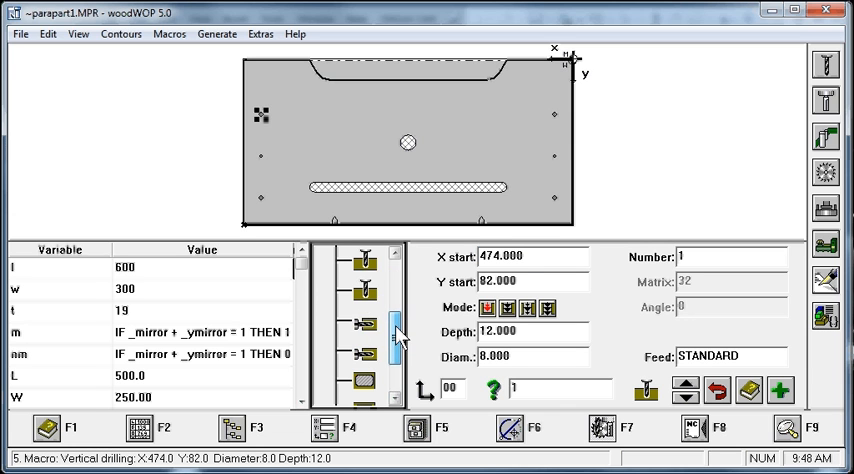
pyautogui.click(358, 322)
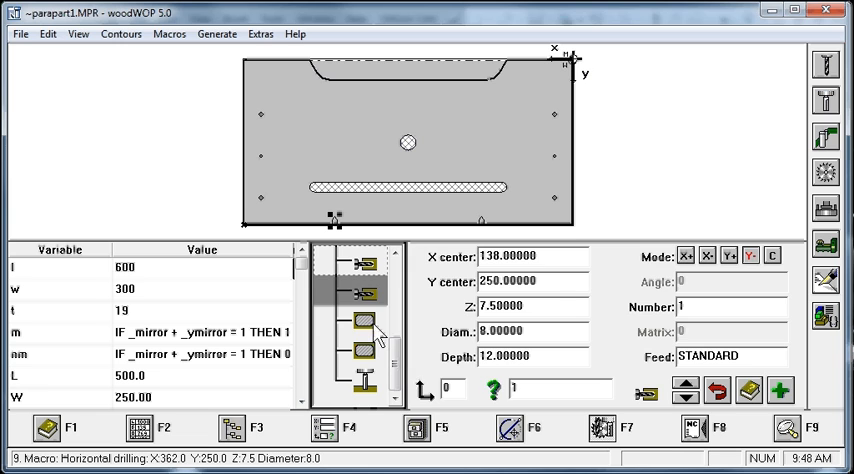
pyautogui.click(360, 347)
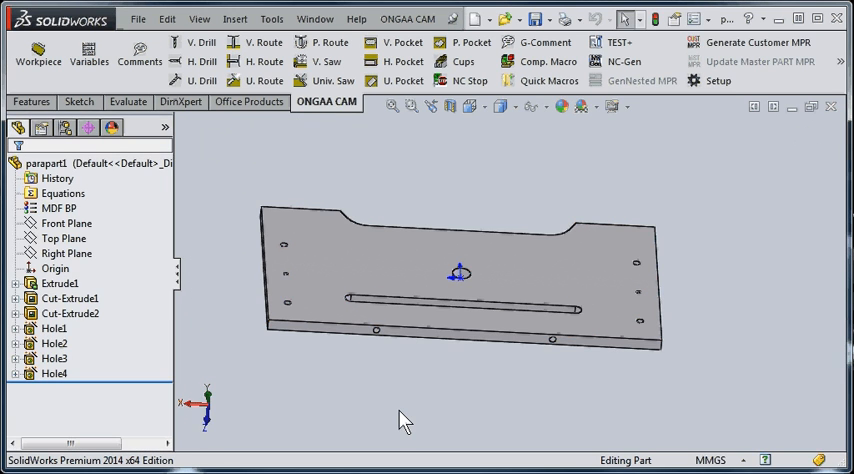
# Change the Extrude1 sketch length dimension from 500 to 600 mm and exit the sketch.
pyautogui.click(78, 101)
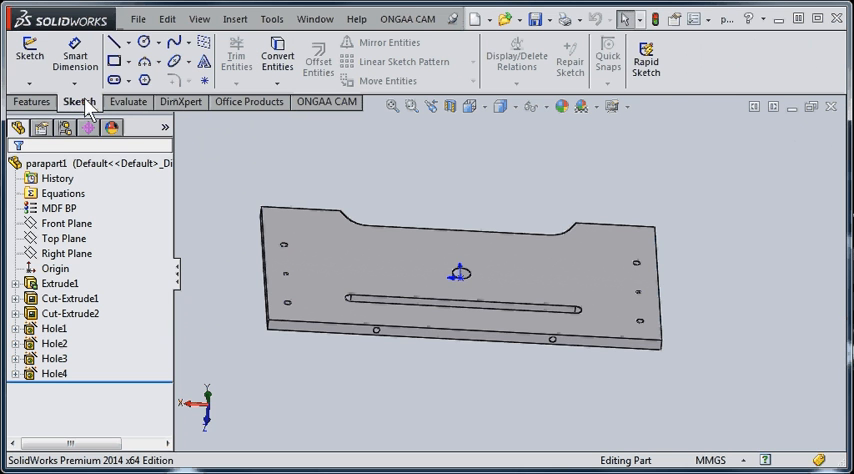
pyautogui.click(53, 283)
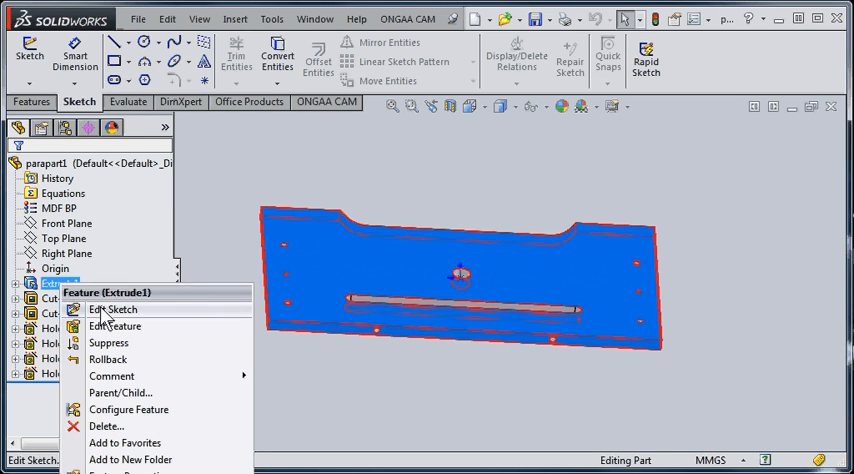
pyautogui.click(117, 309)
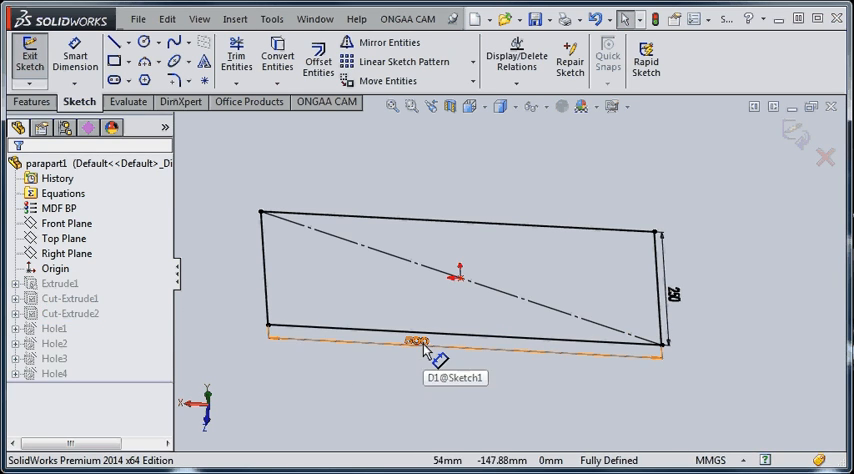
pyautogui.doubleClick(415, 342)
pyautogui.write('600')
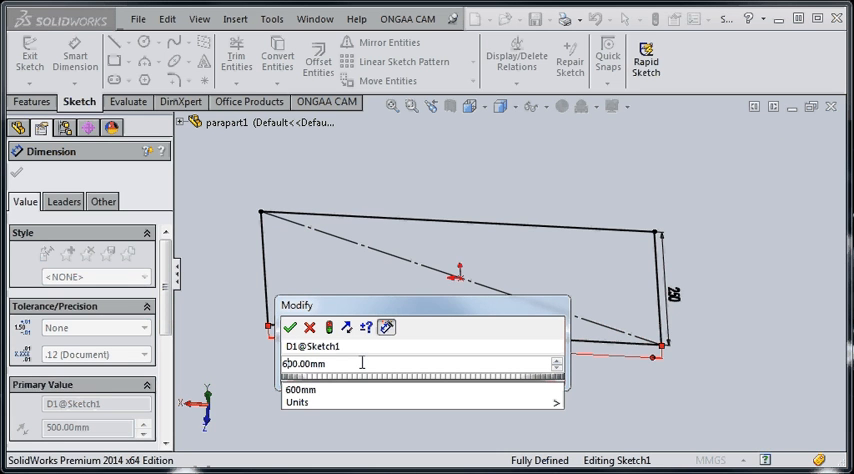
pyautogui.click(293, 327)
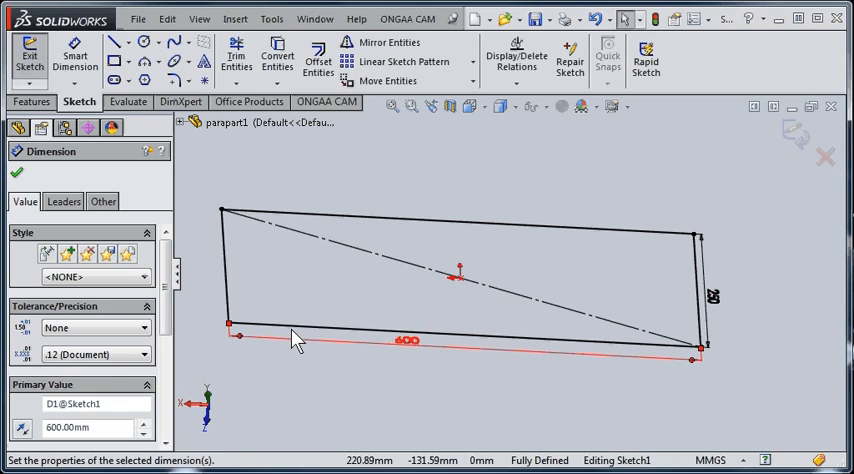
pyautogui.click(29, 60)
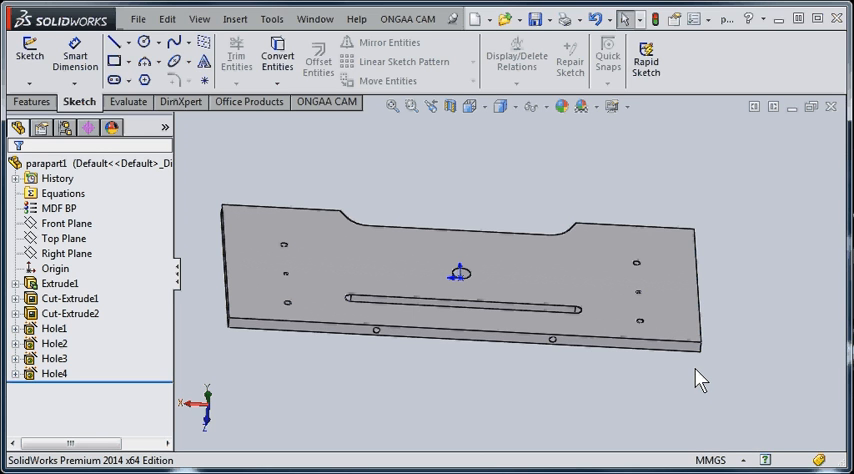
pyautogui.click(327, 102)
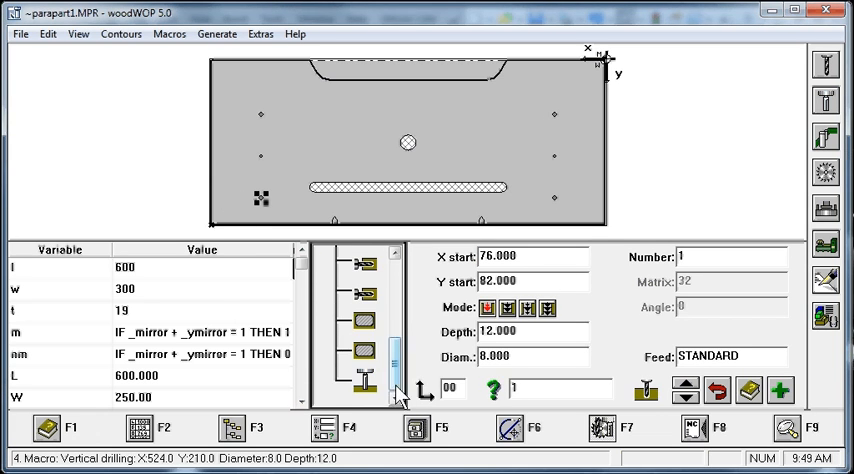
# Inspect a macro in the regenerated woodWOP program showing L = 600.
pyautogui.click(361, 378)
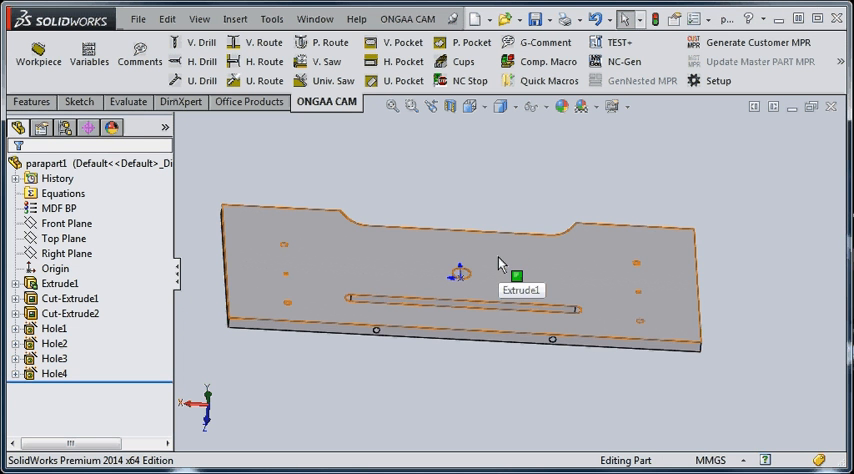
# Change the Extrude1 sketch length from 600 to 800 mm and regenerate the NC program.
pyautogui.click(58, 283)
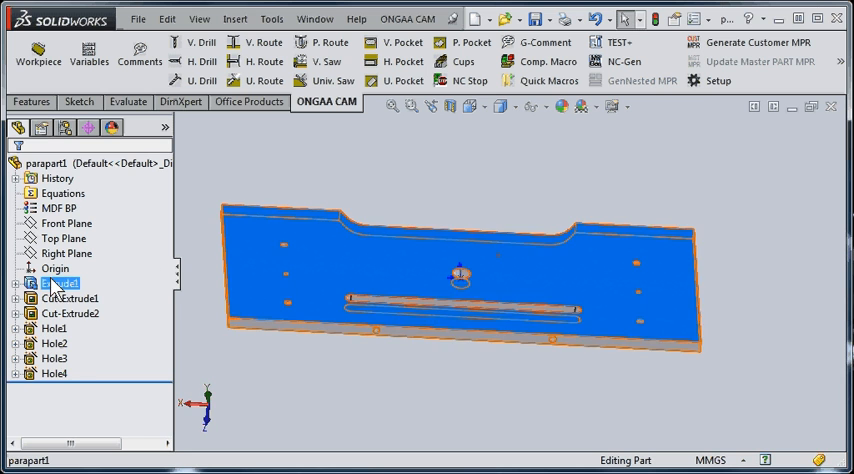
pyautogui.rightClick(58, 283)
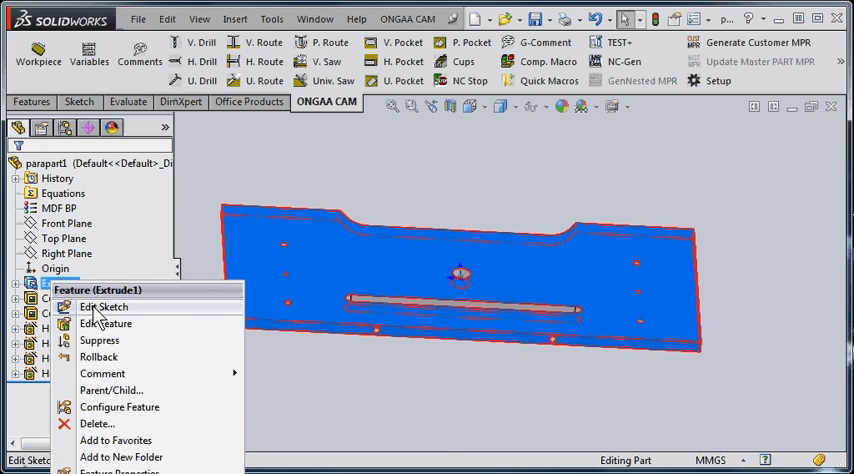
pyautogui.click(105, 306)
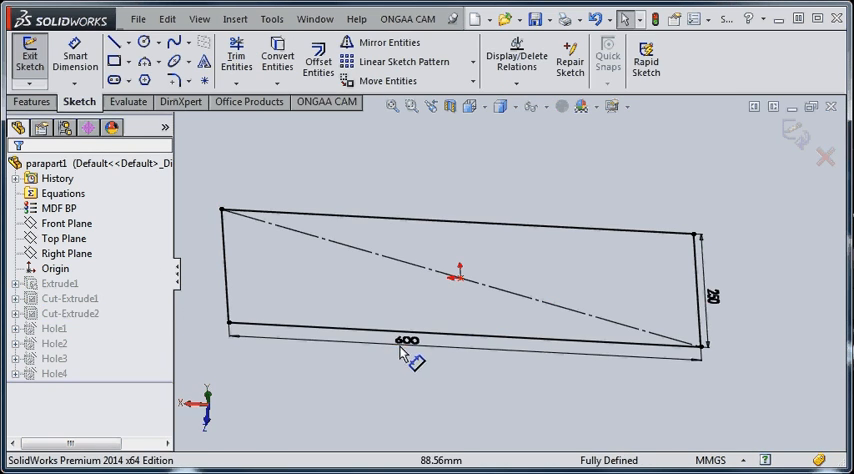
pyautogui.doubleClick(405, 339)
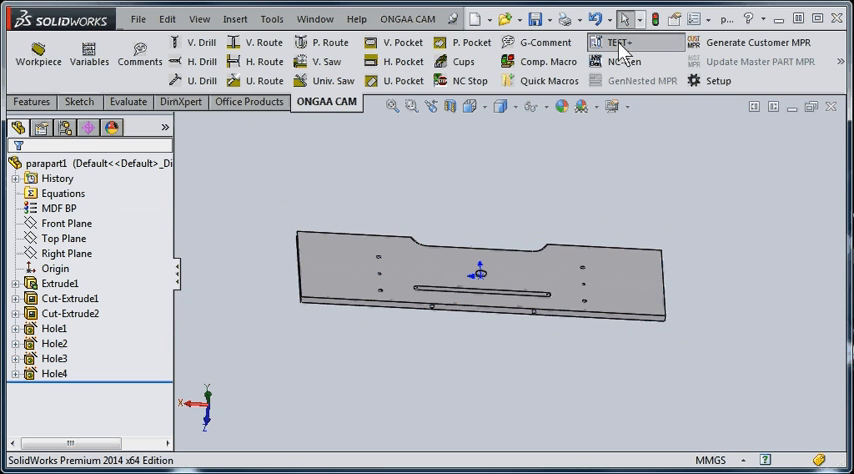
pyautogui.click(622, 42)
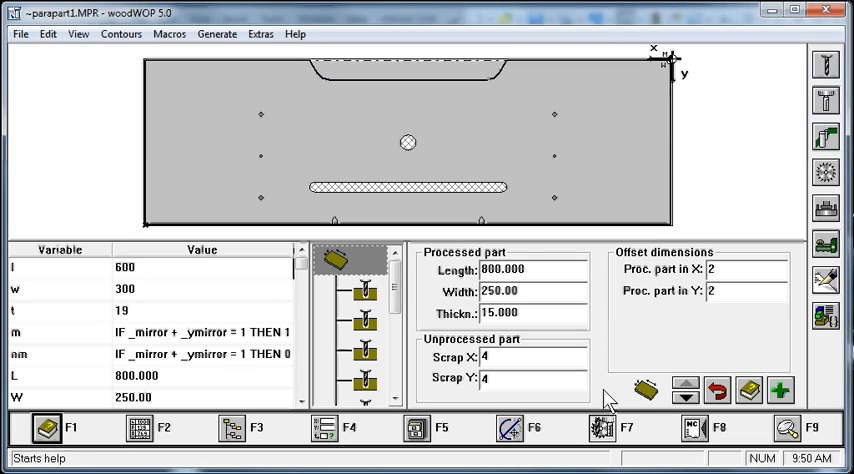
pyautogui.moveTo(705, 165)
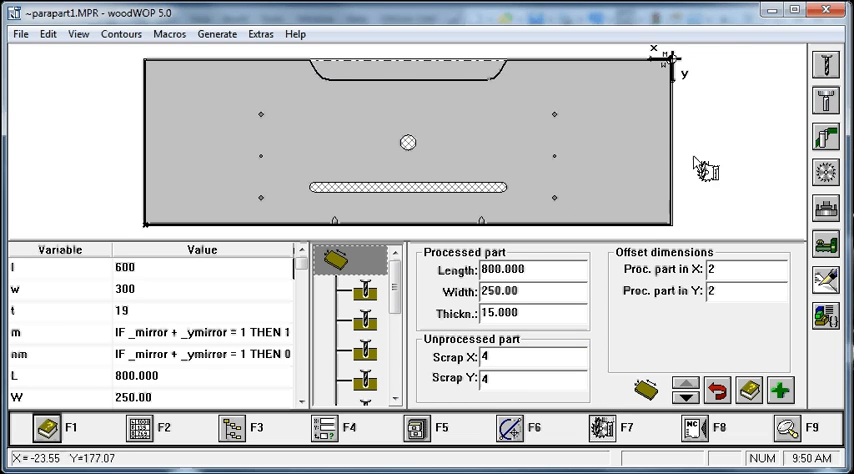